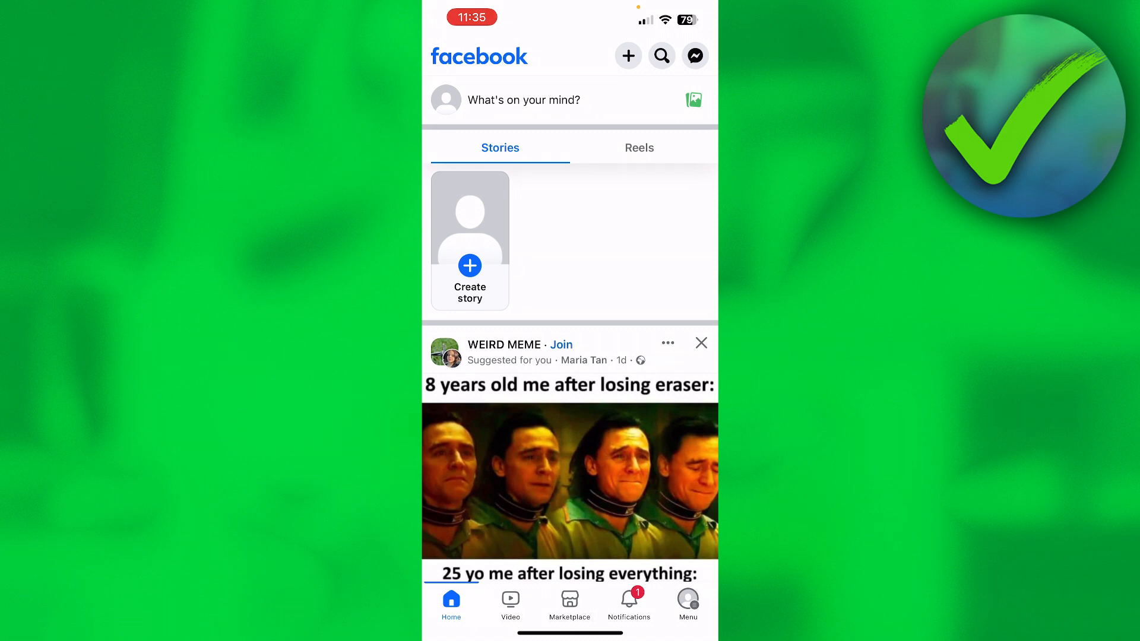
Step: Reach Ad preferences in Accounts Center from the Facebook menu's Settings & privacy
left_click(686, 602)
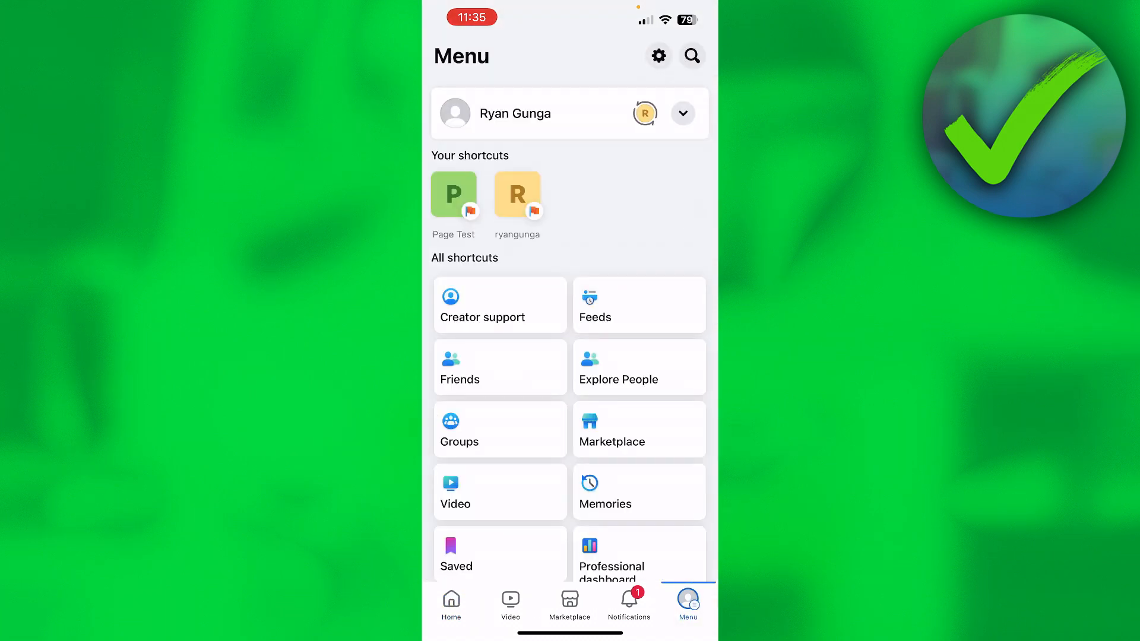
scroll("down", 3)
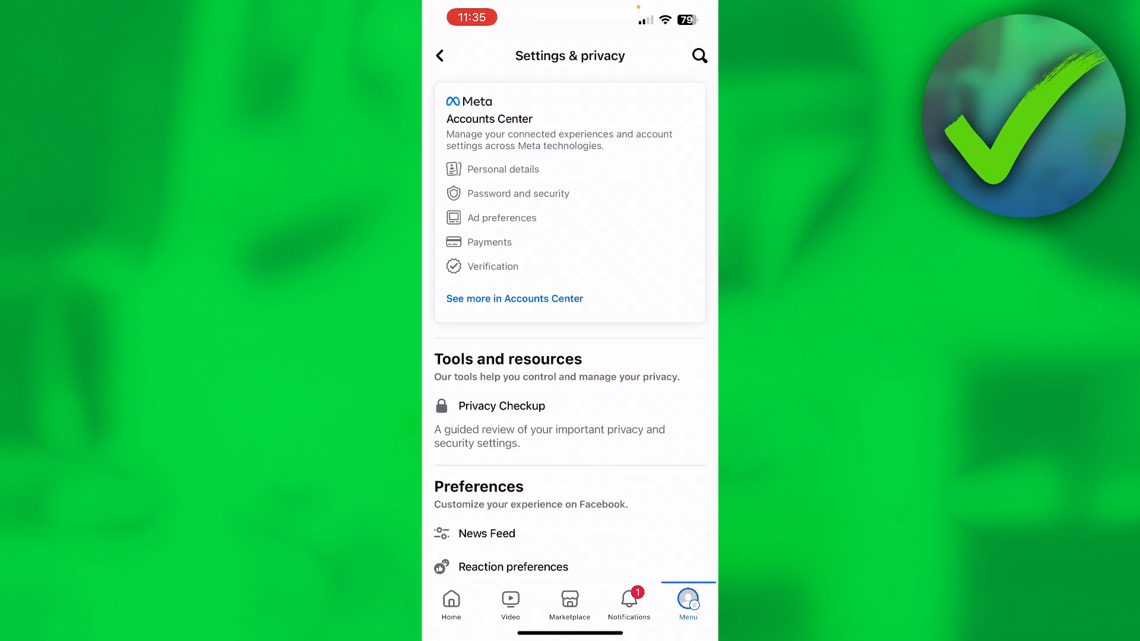
left_click(514, 299)
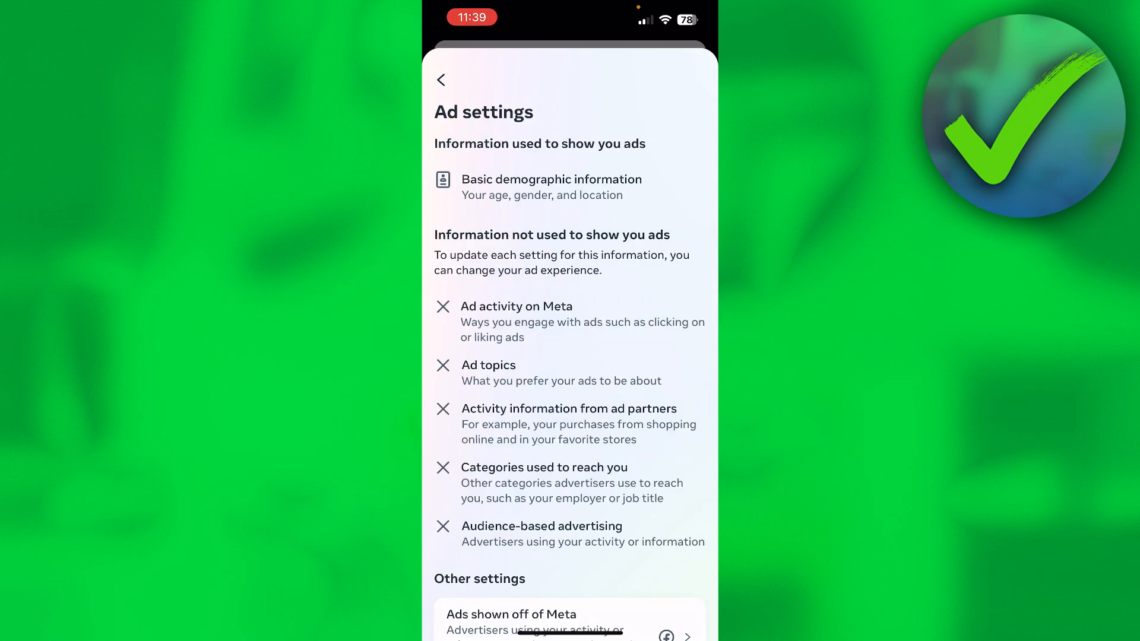
Step: Bring the Other settings section of Ad settings into view
scroll("down", 3)
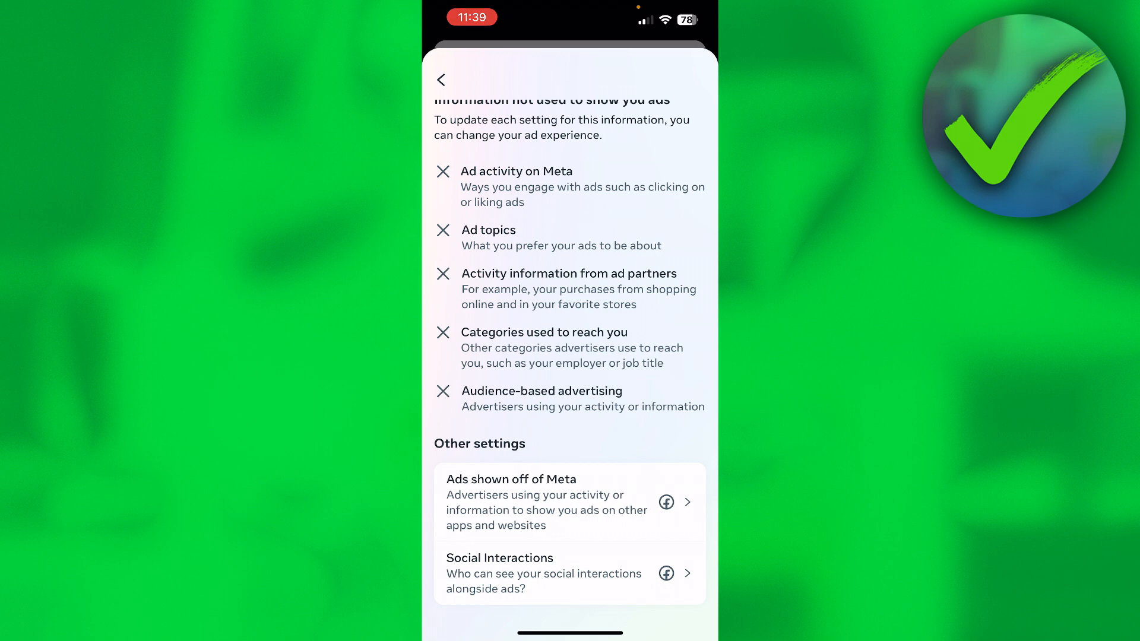
Step: Disallow Ads shown off of Meta by turning the Allowed toggle off
left_click(569, 501)
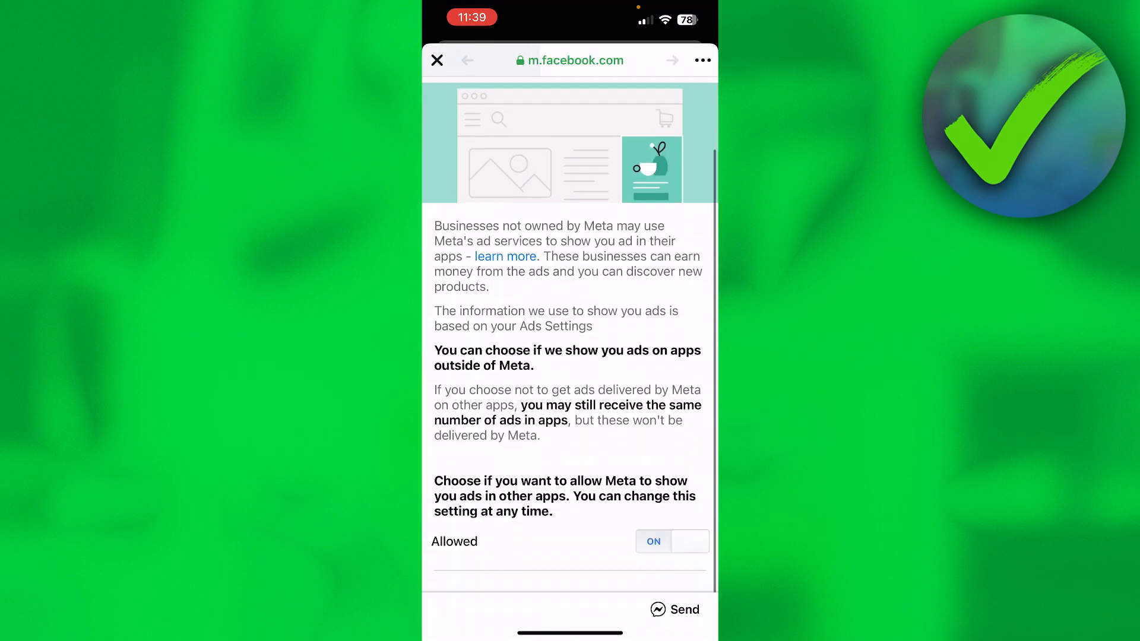
left_click(670, 541)
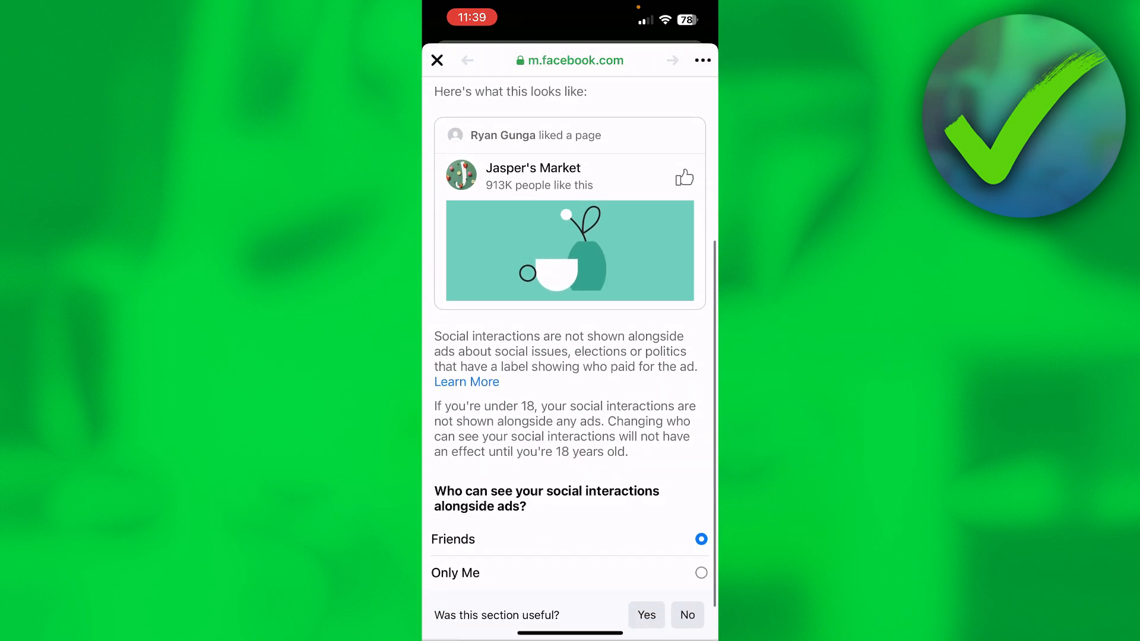
Step: Leave the Social Interactions and Ad settings pages, returning to Settings & privacy
left_click(437, 60)
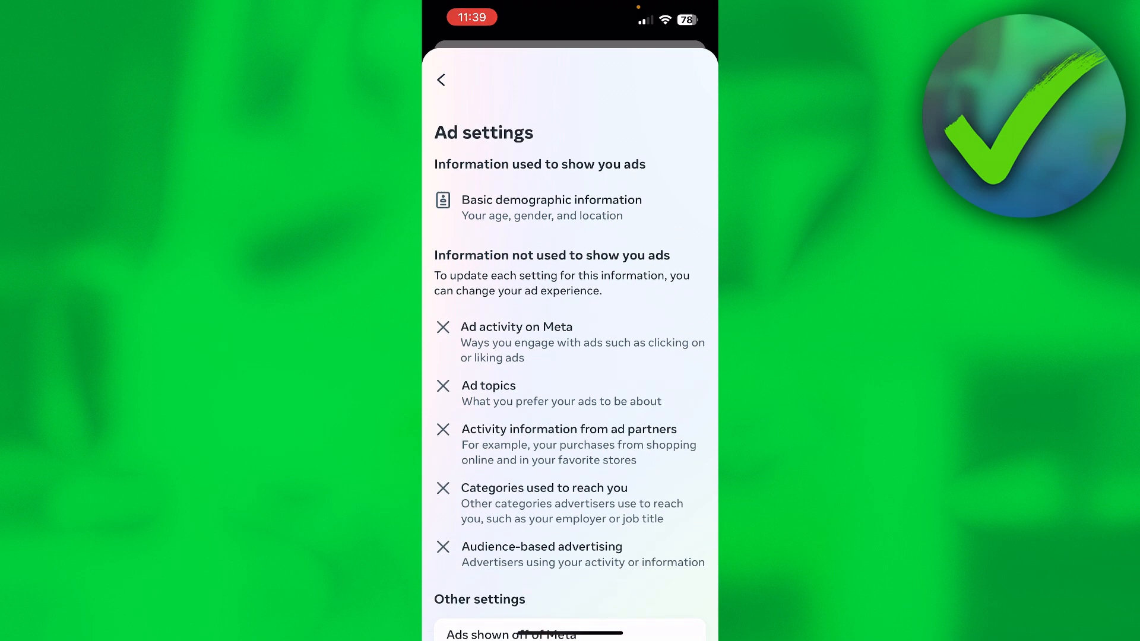
left_click(440, 79)
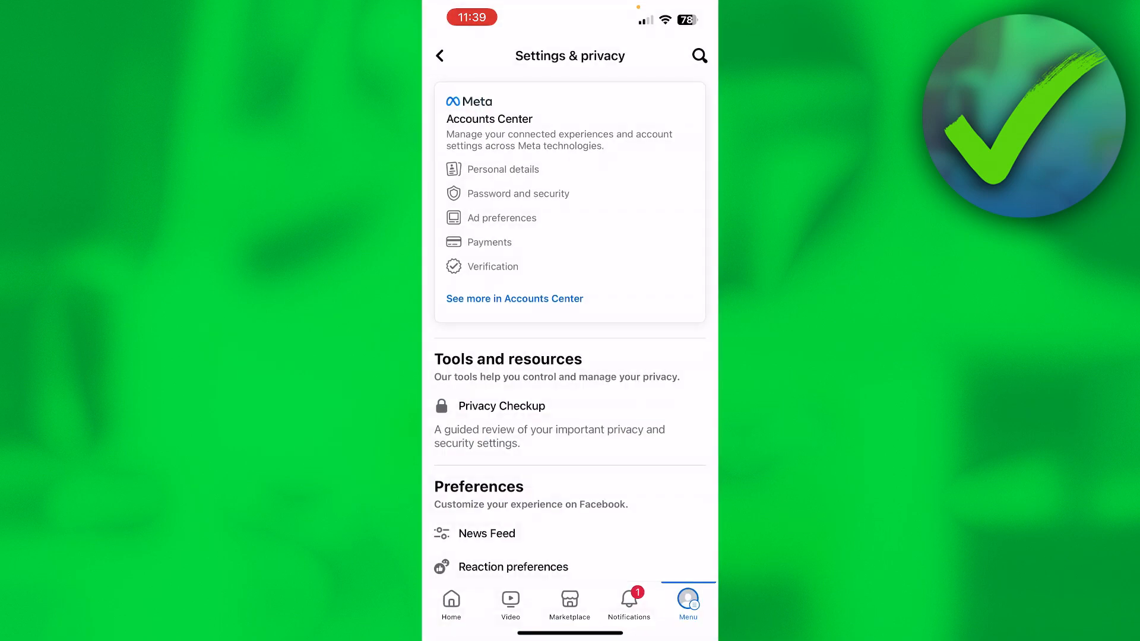